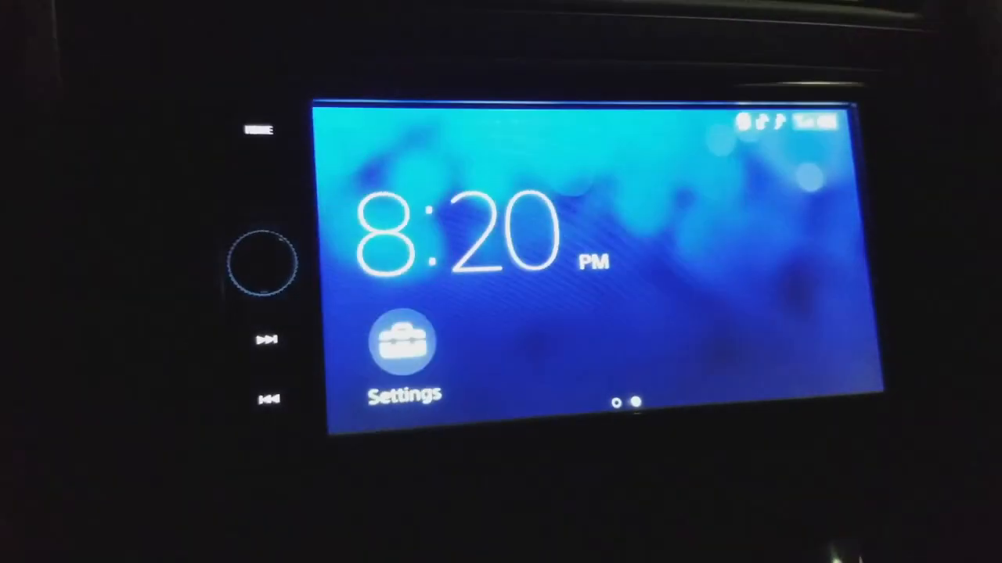
# Step: Start the firmware 1.02.07 update from Settings via the New Firmware Version dialog
pyautogui.click(404, 353)
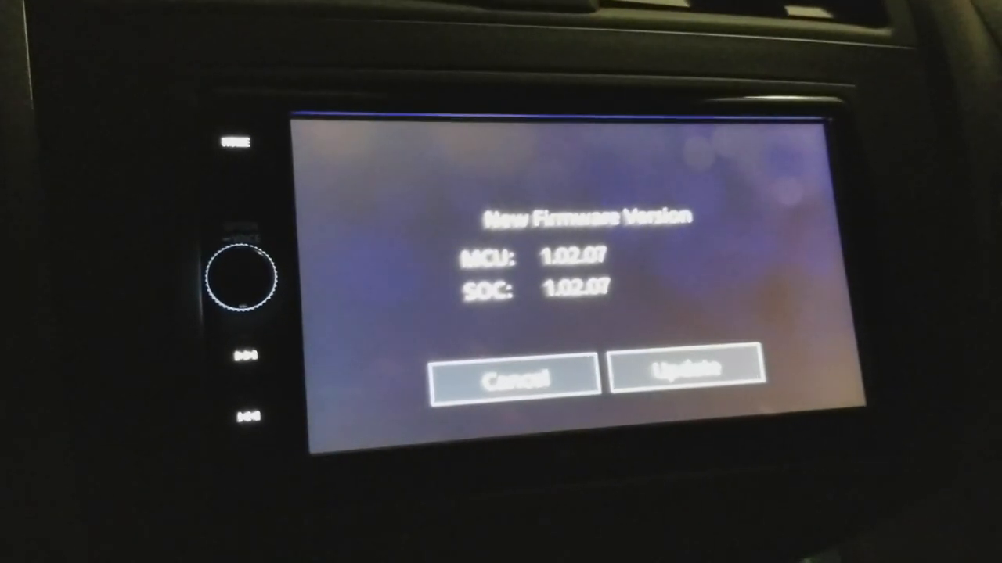
pyautogui.click(686, 368)
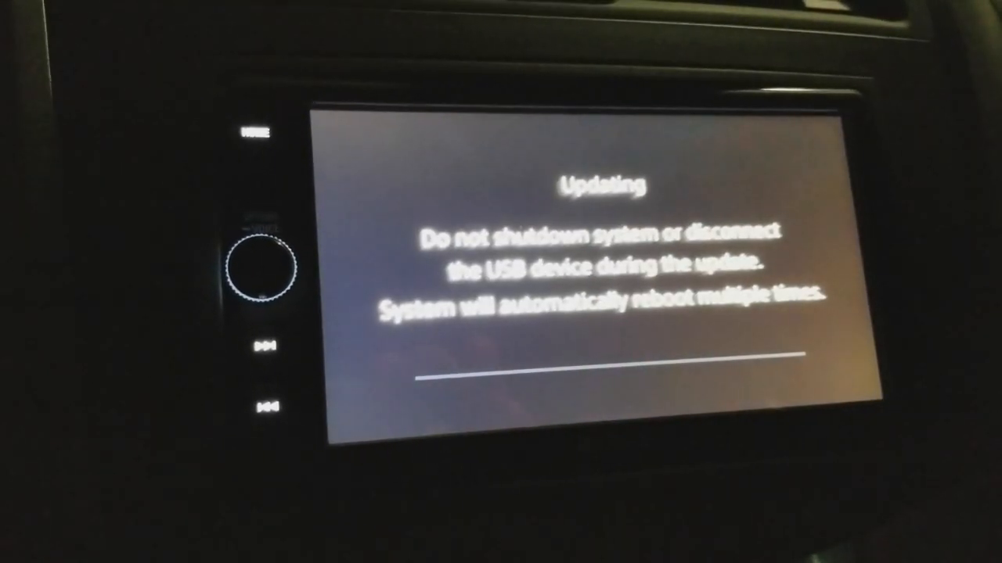